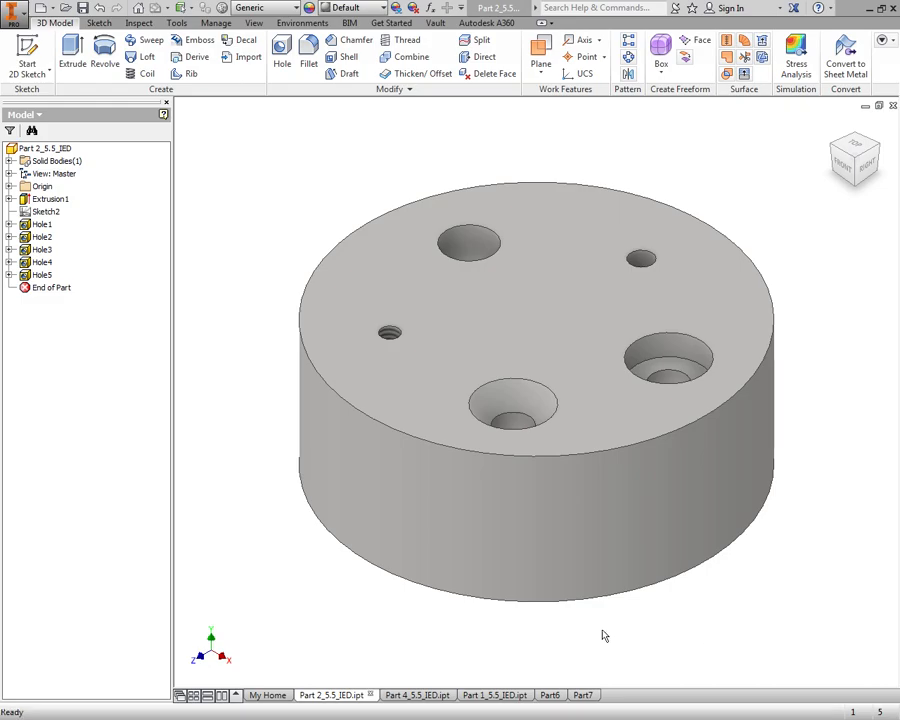
- Create a new Standard part and start a 2D sketch on the XY plane
click(603, 269)
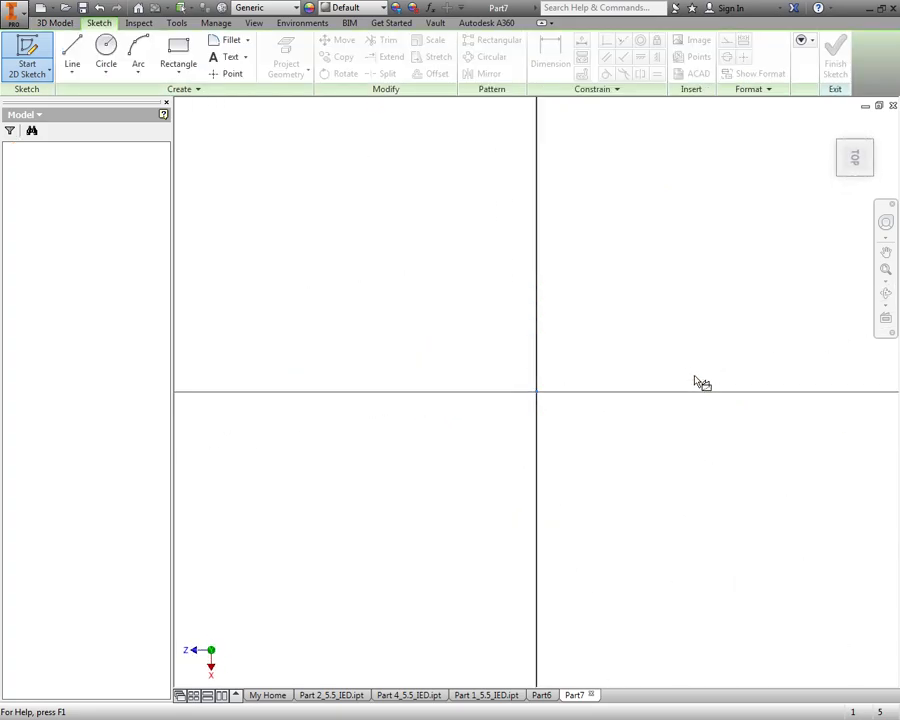
- Draw a 4.000-inch circle at the origin and extrude it 1.5 inches
click(105, 55)
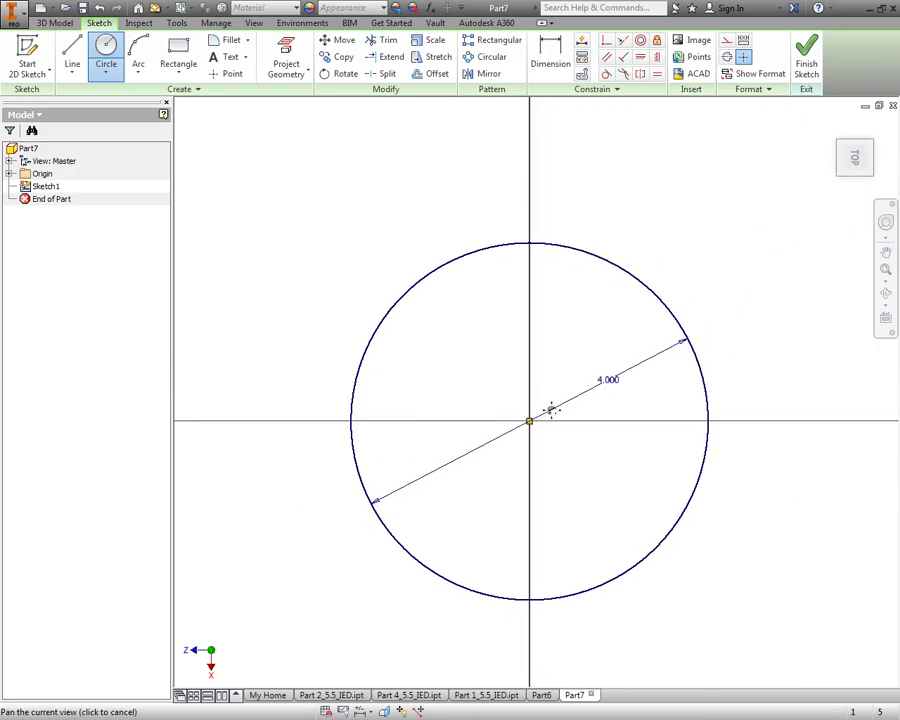
mouse_move(597, 483)
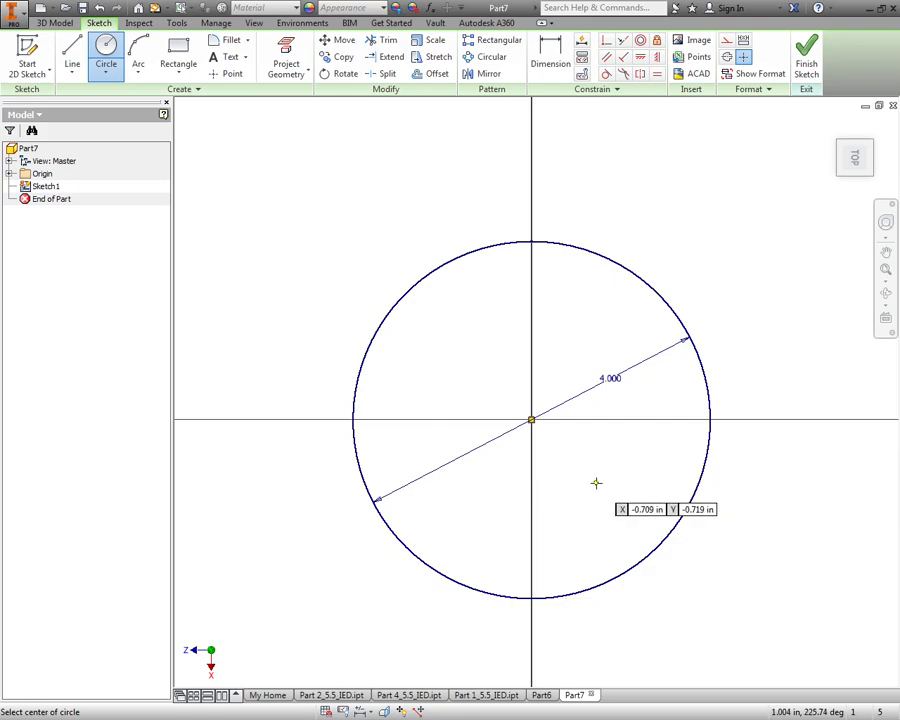
mouse_move(410, 258)
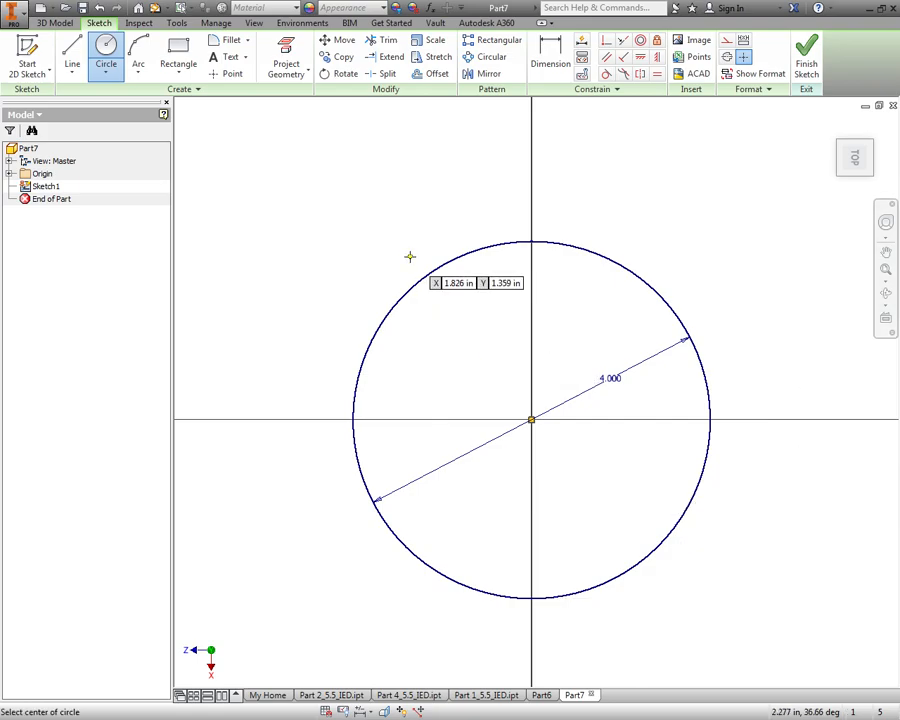
mouse_move(412, 263)
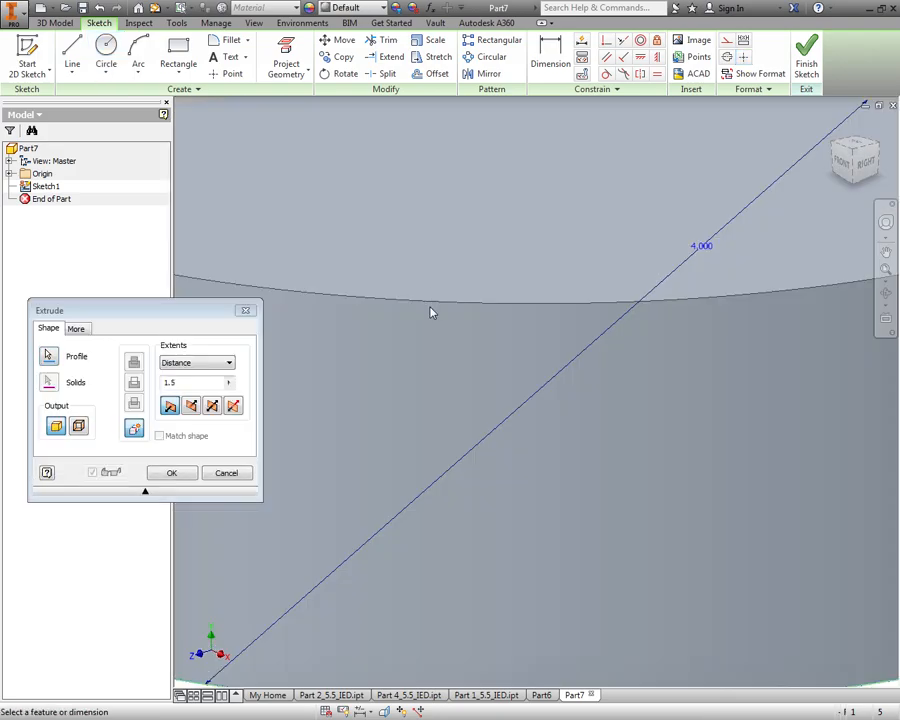
- Confirm the 1.5-inch extrusion and start a sketch on the cylinder's top face
click(171, 472)
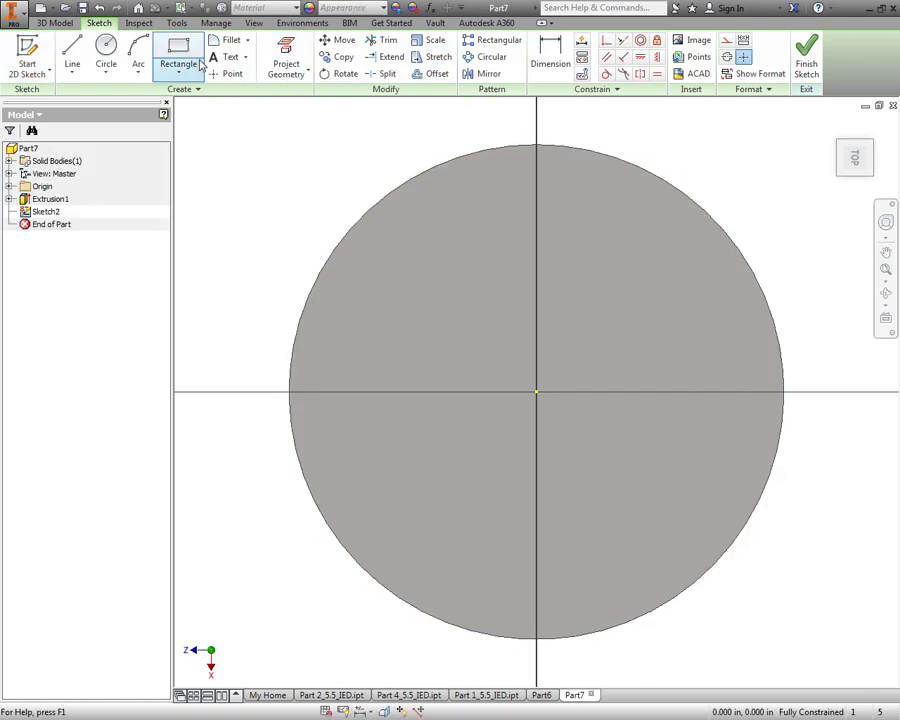
- Place a sketch point on the vertical axis, 1.250 inches above the centre
click(232, 74)
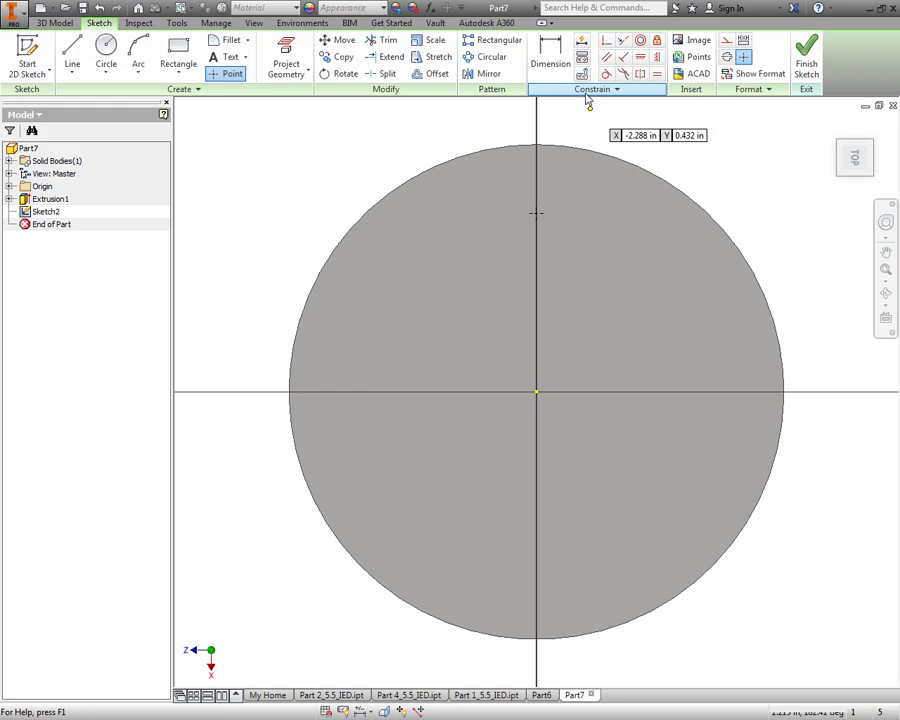
click(550, 50)
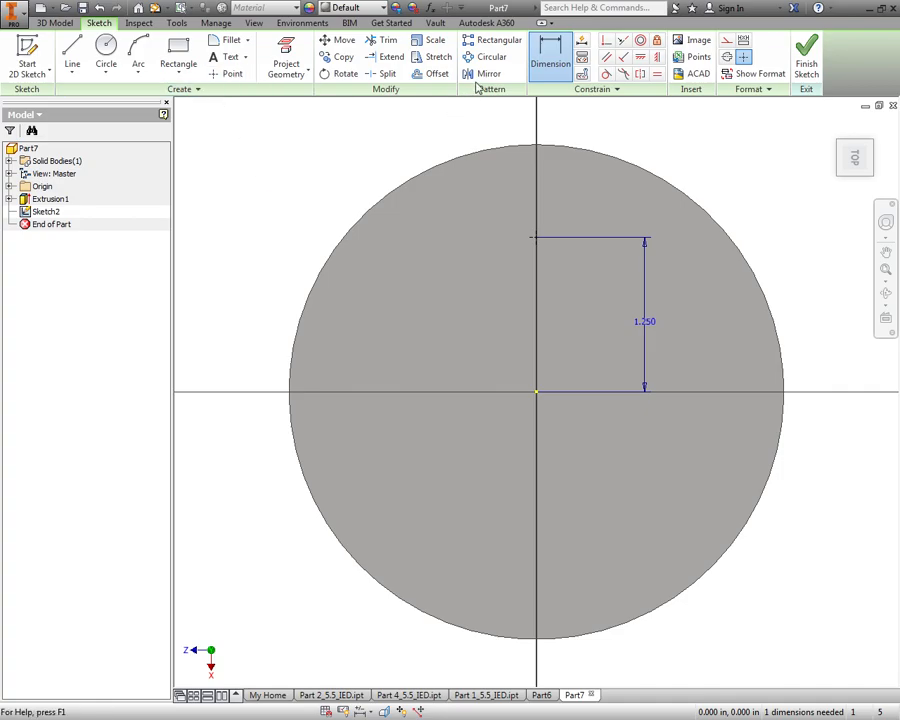
- Circular-pattern the point into five copies over 360 degrees about the centre
click(489, 57)
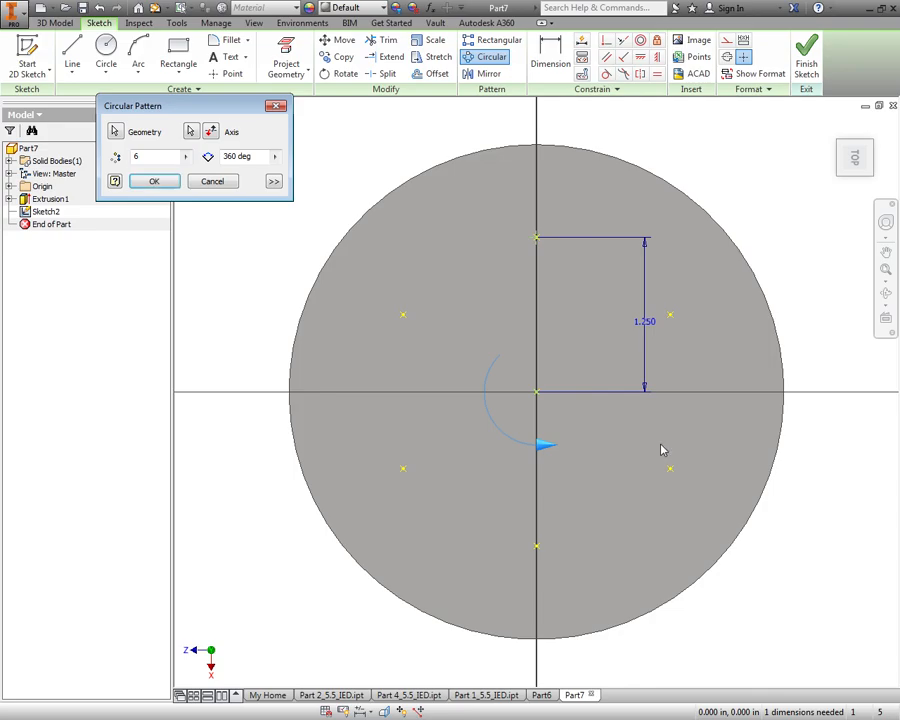
mouse_move(684, 556)
text(5)
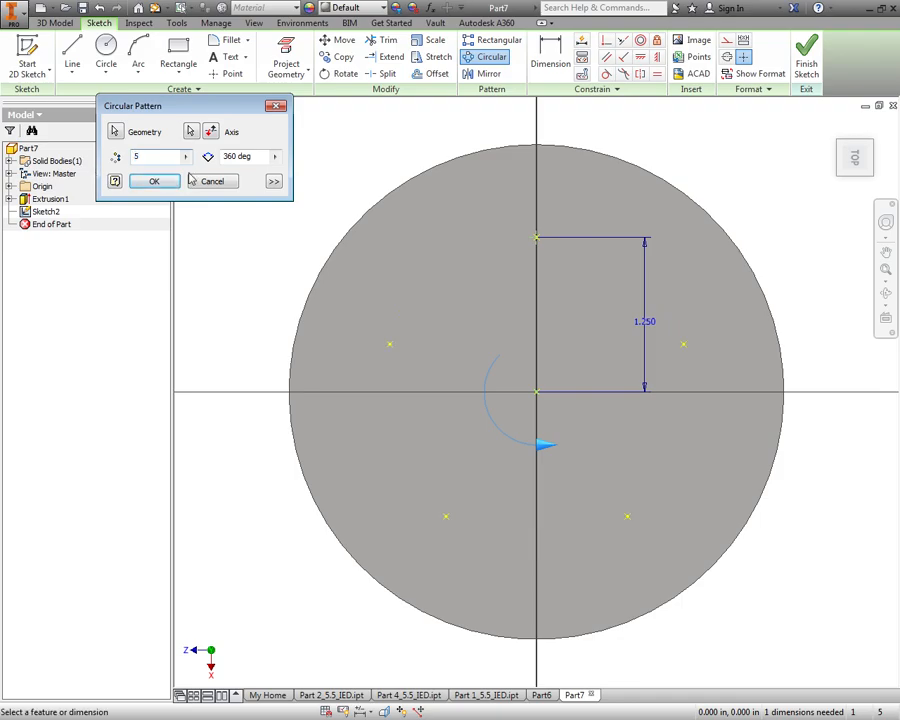
mouse_move(397, 432)
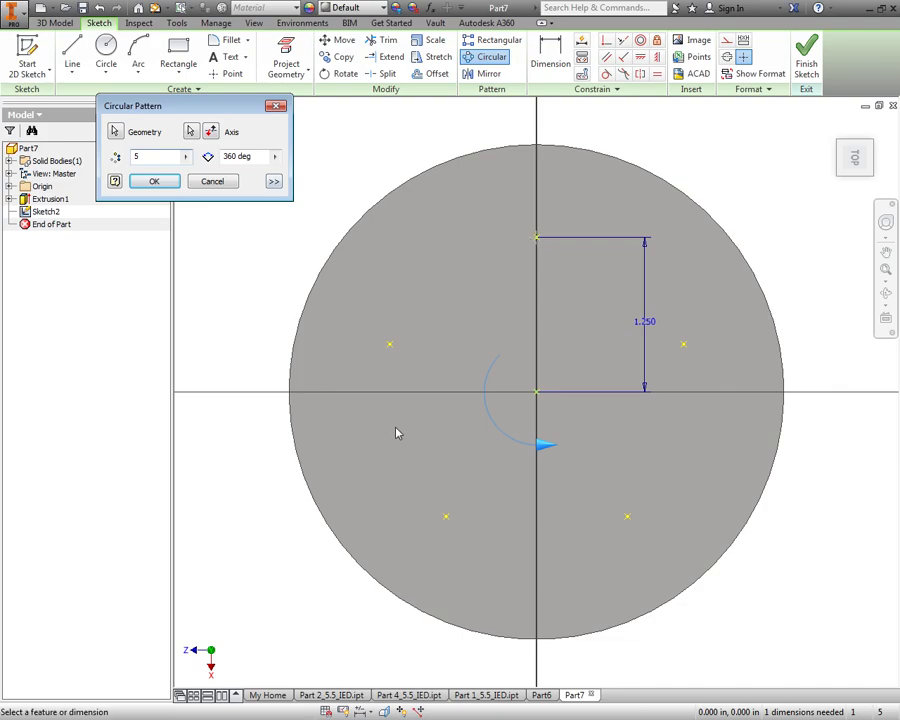
click(154, 181)
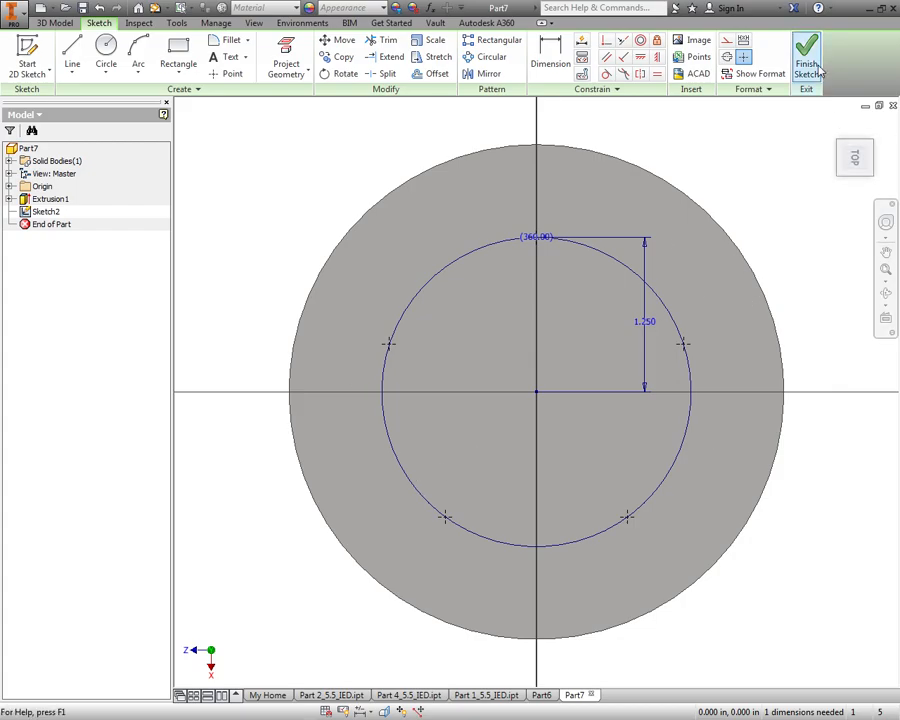
- Finish the sketch and drill a 0.25-inch through-all hole at one point
click(806, 60)
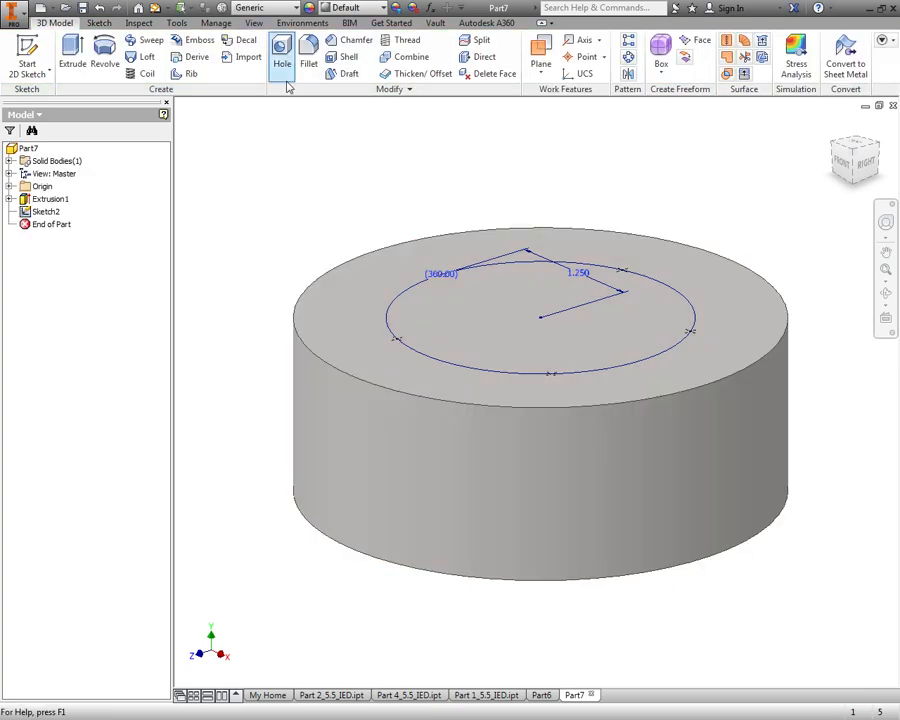
click(282, 57)
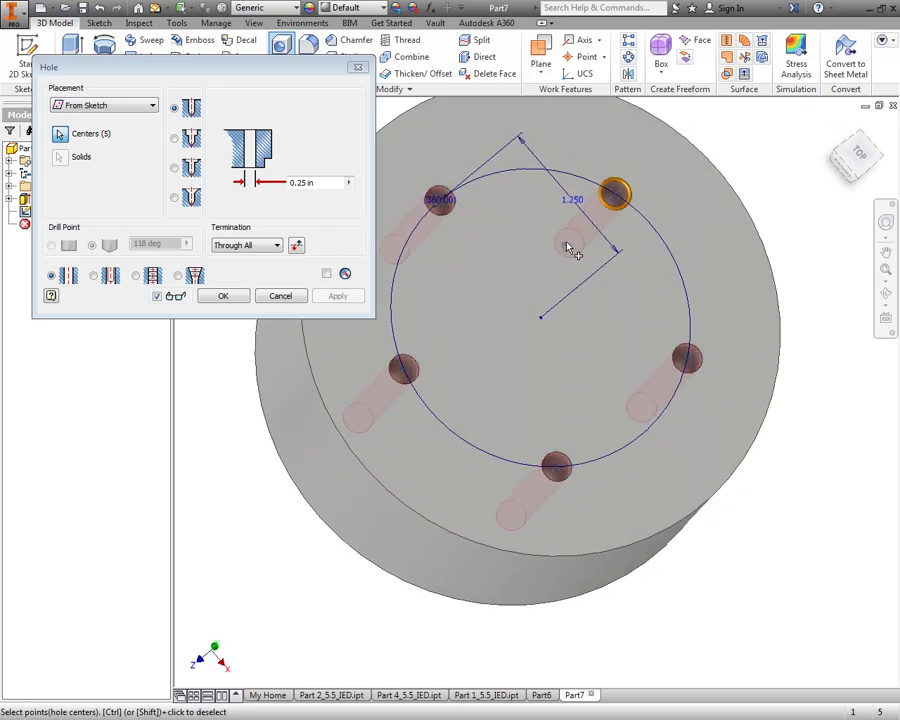
click(435, 200)
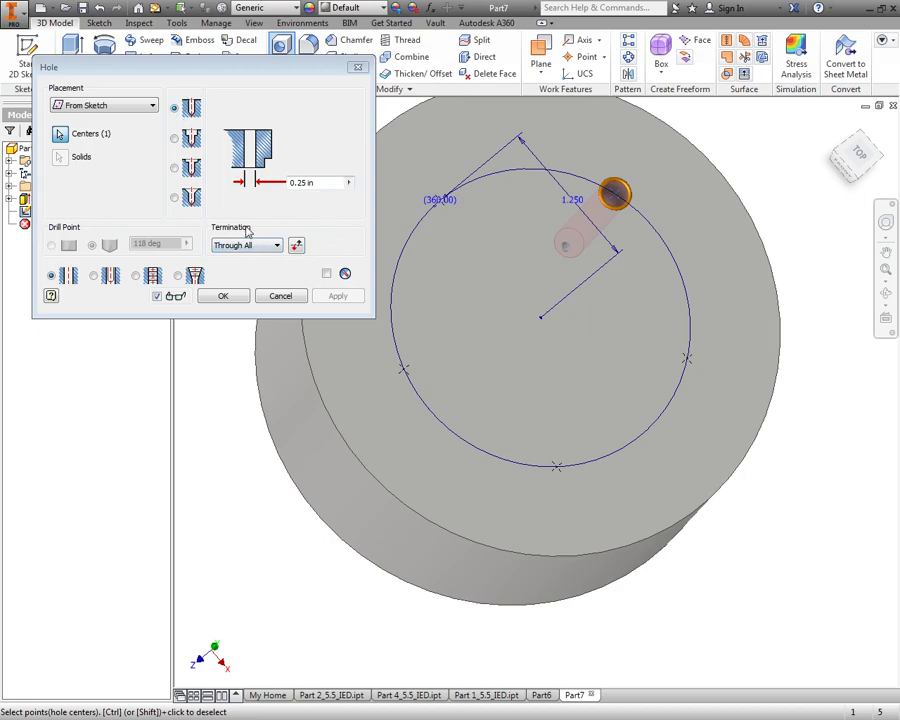
click(305, 182)
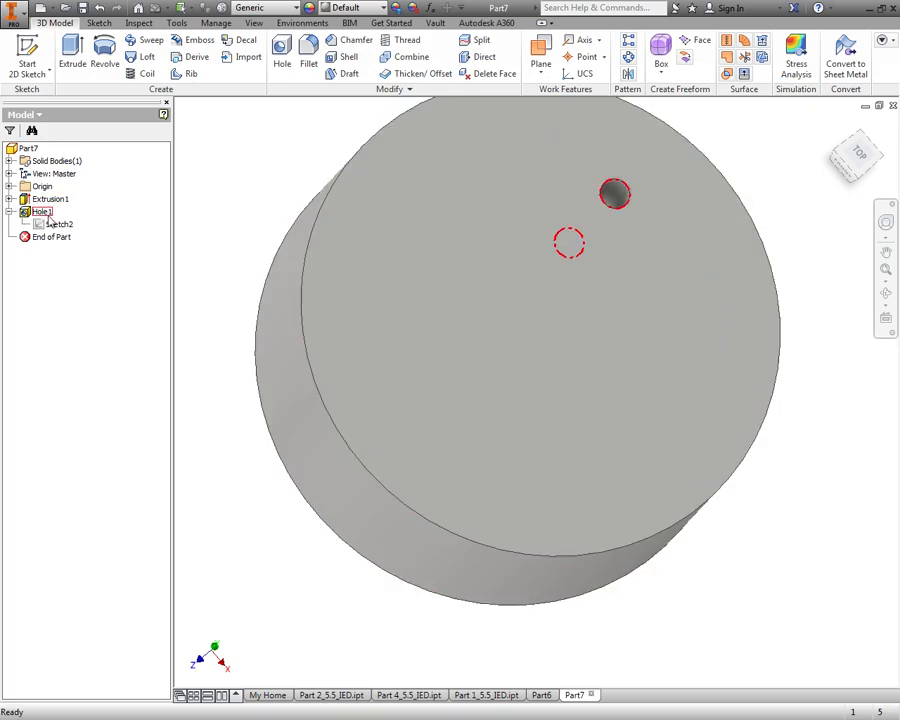
- Make Sketch2 visible again and begin a hole on the remaining centres
click(58, 224)
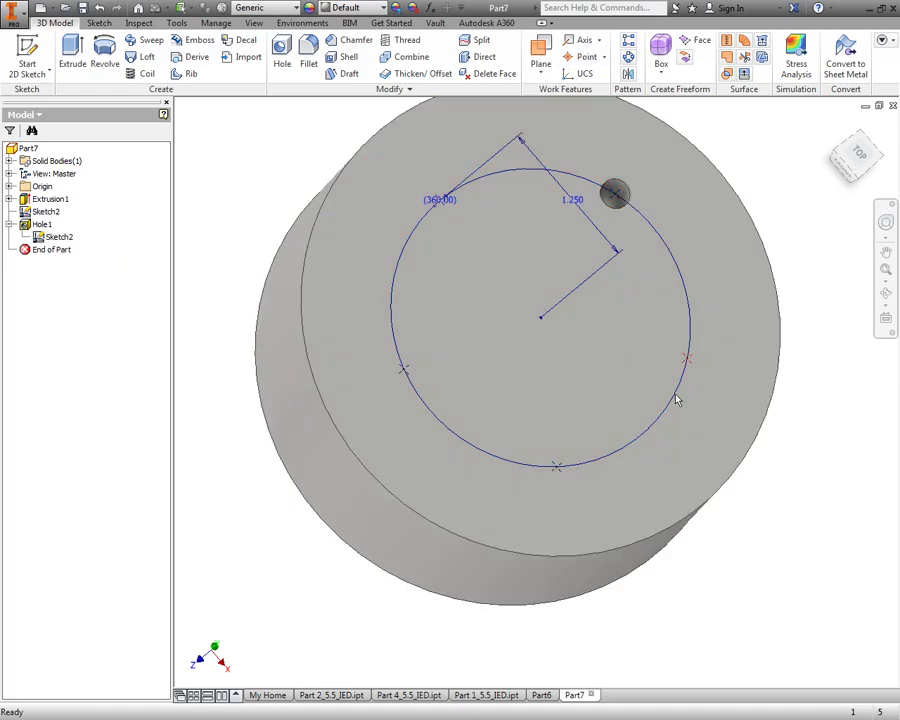
click(640, 420)
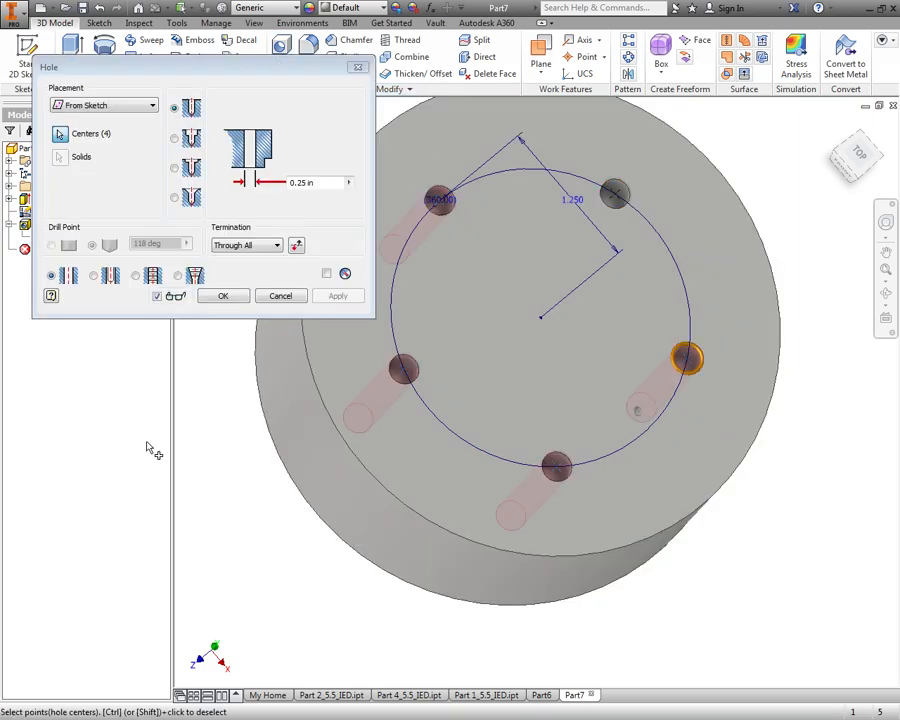
- Create a 0.375 through hole with a 0.75 by 0.25-inch counterbore
click(438, 199)
text(.375)
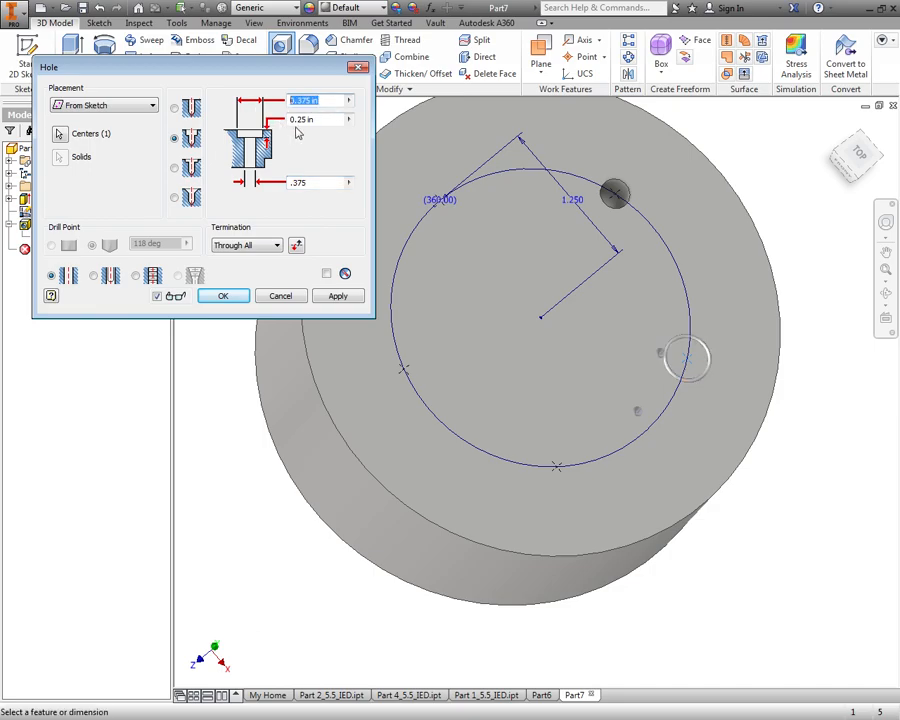
text(0.)
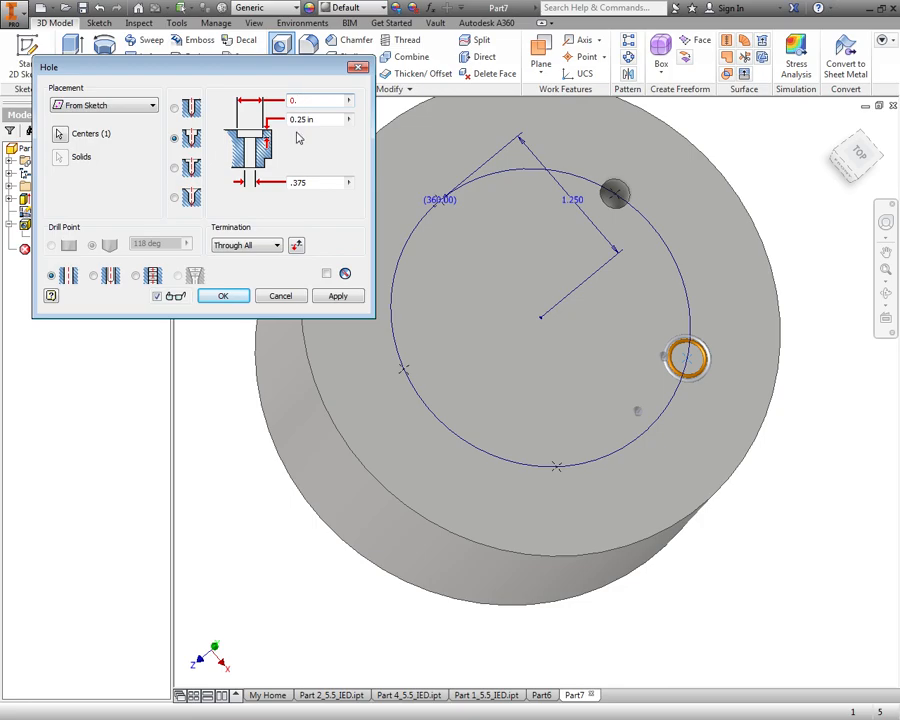
text(0.75)
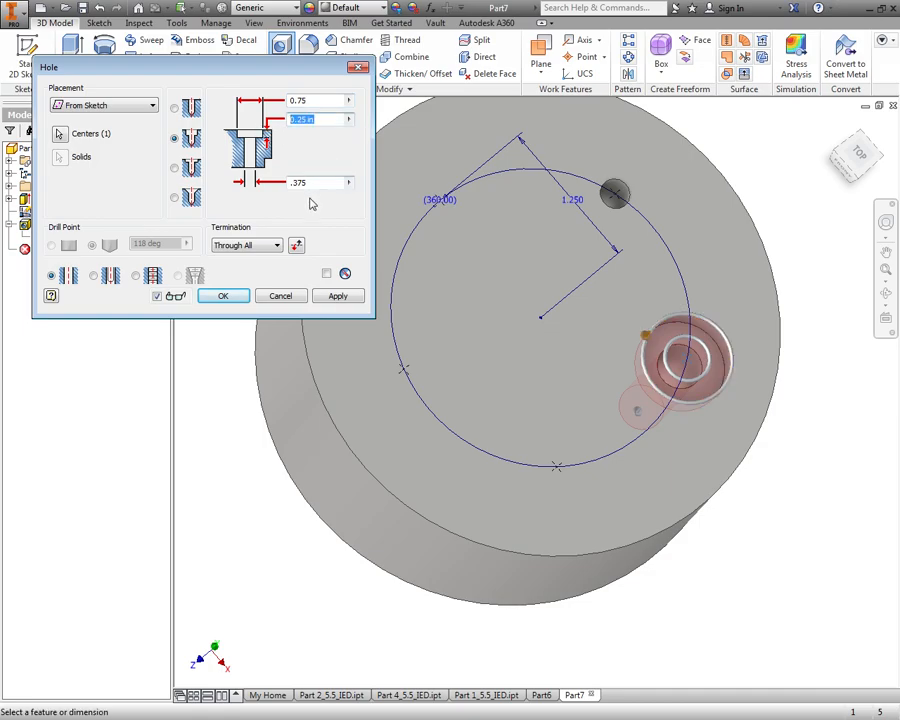
click(223, 295)
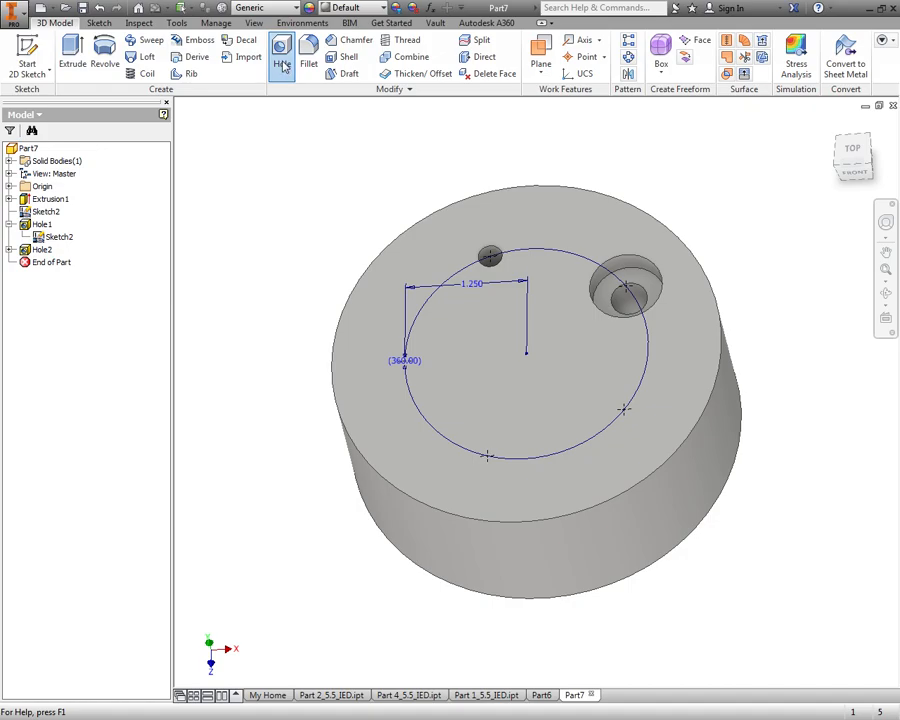
- Add a 0.75-inch, 82-degree countersunk 0.375 through hole at the lower right
click(281, 56)
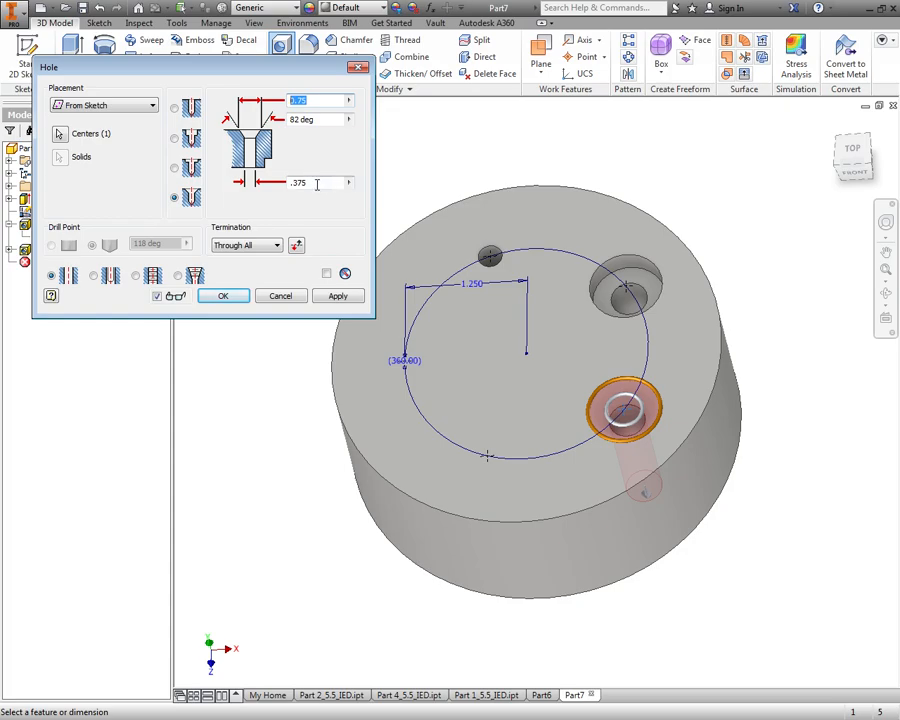
click(316, 183)
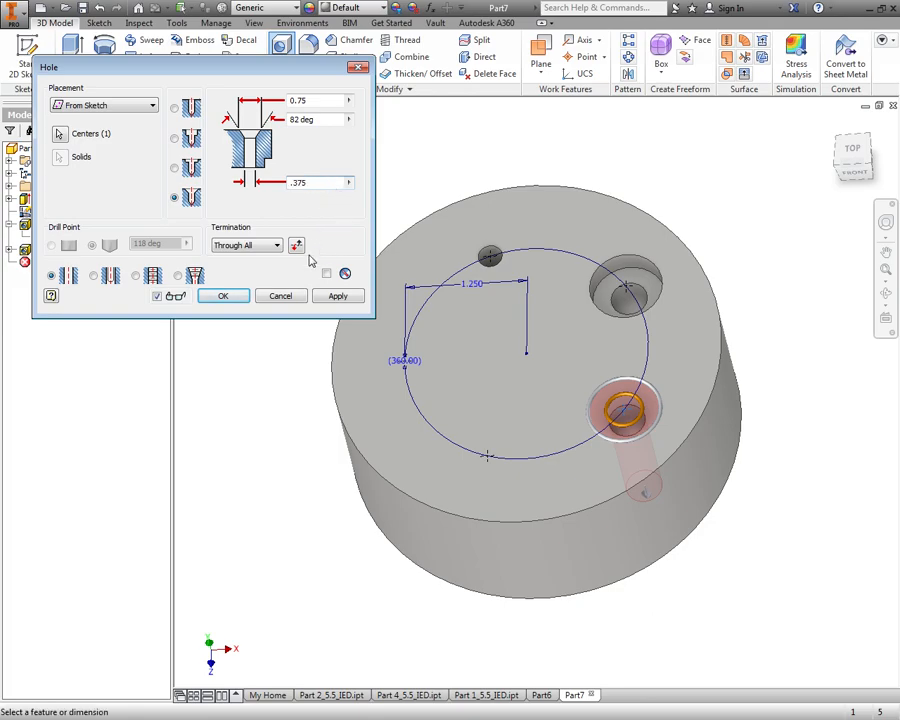
click(223, 295)
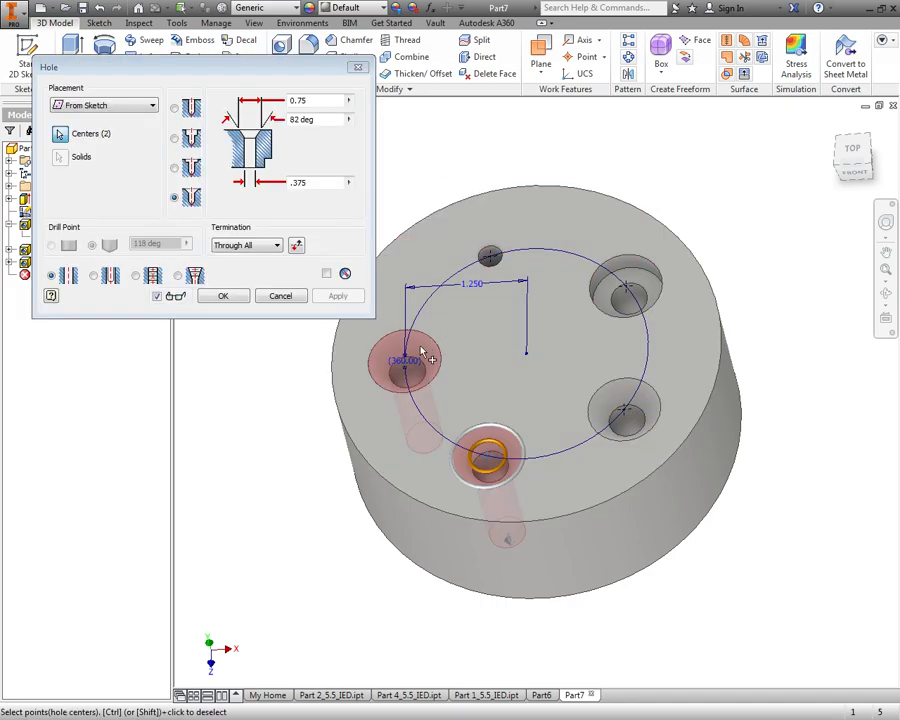
- Add a 1/4-20 UNC tapped through hole at the bottom point
click(404, 360)
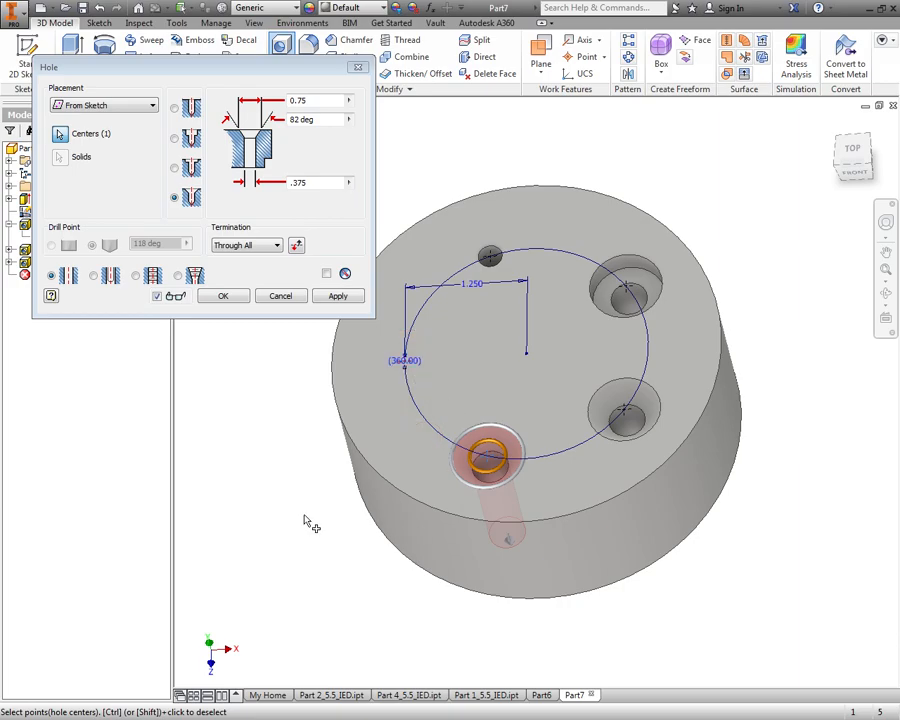
mouse_move(125, 260)
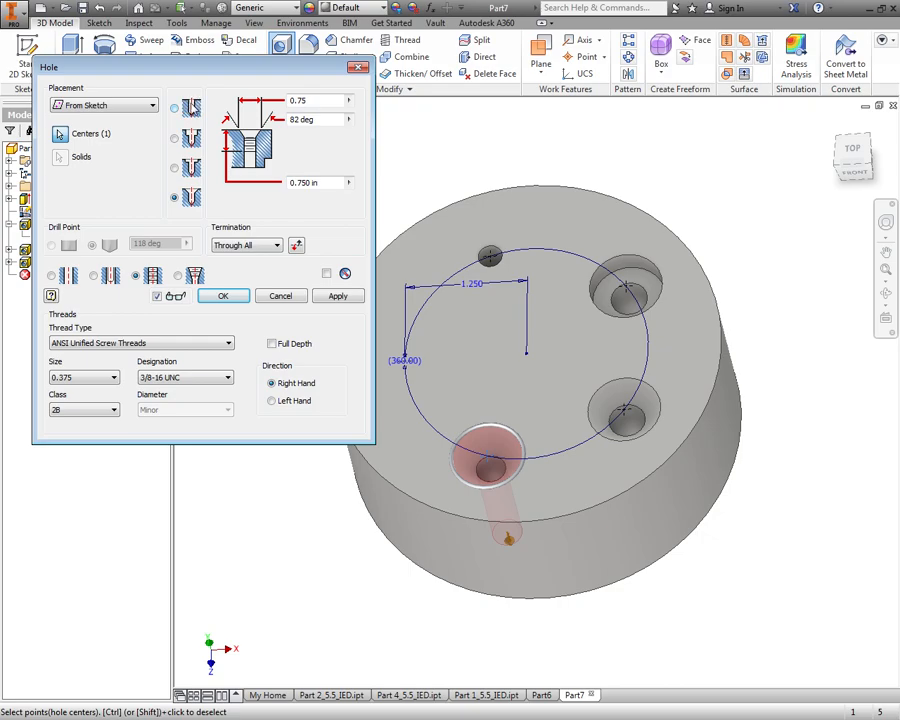
click(175, 108)
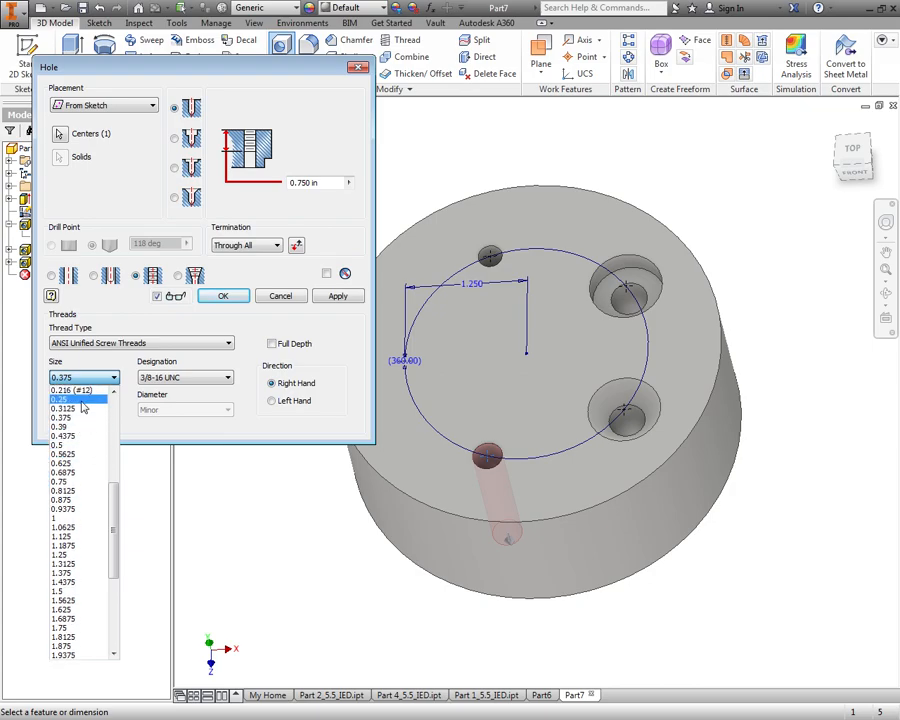
click(60, 400)
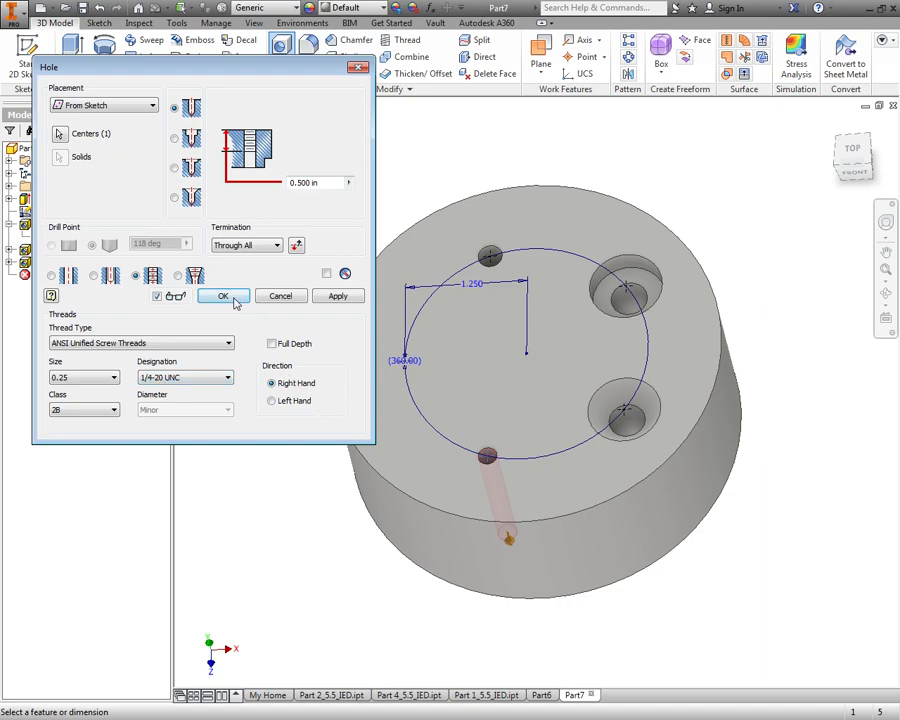
click(223, 296)
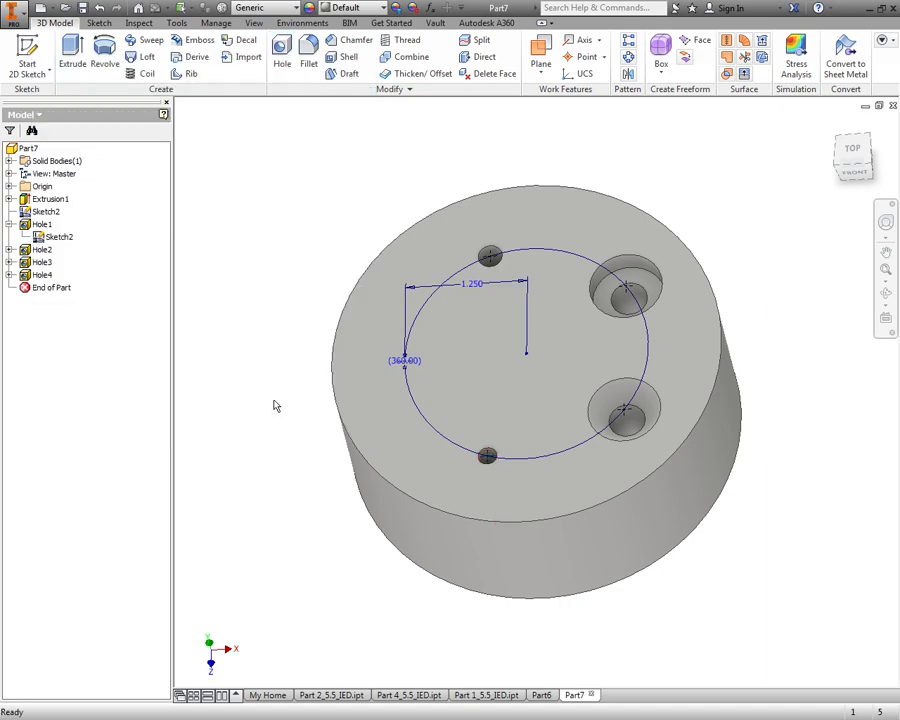
- Add a through-all clearance hole for a 1/2 flat head machine screw at the left point
click(281, 52)
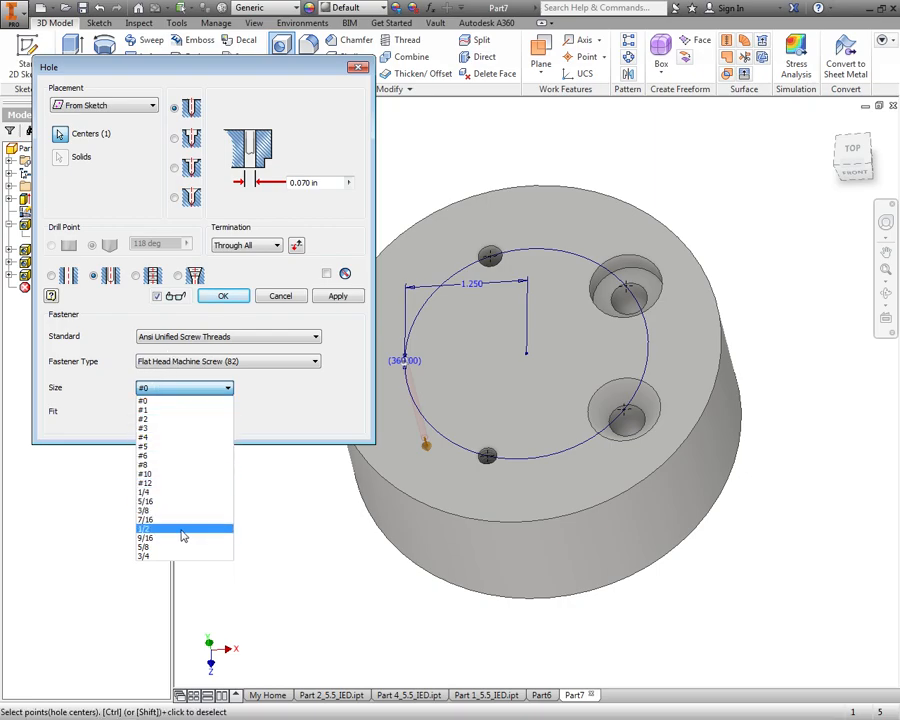
click(147, 528)
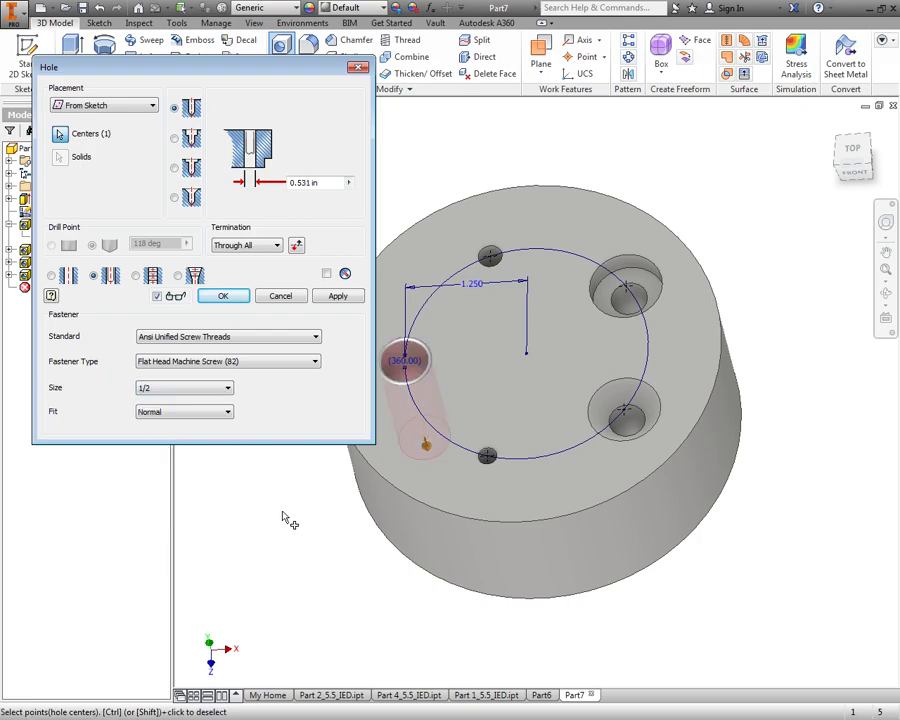
mouse_move(311, 79)
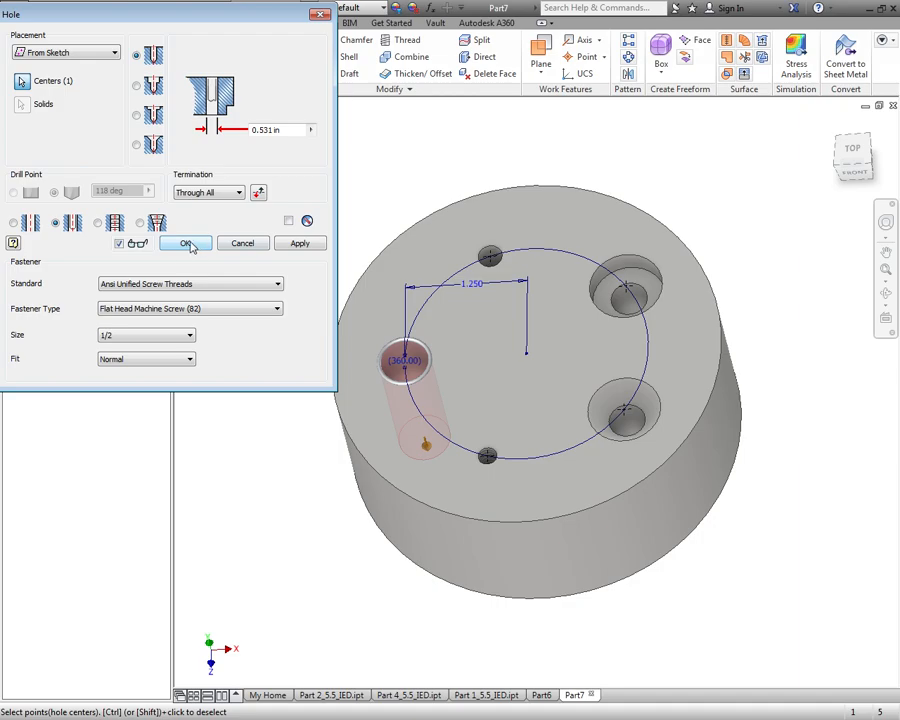
click(185, 243)
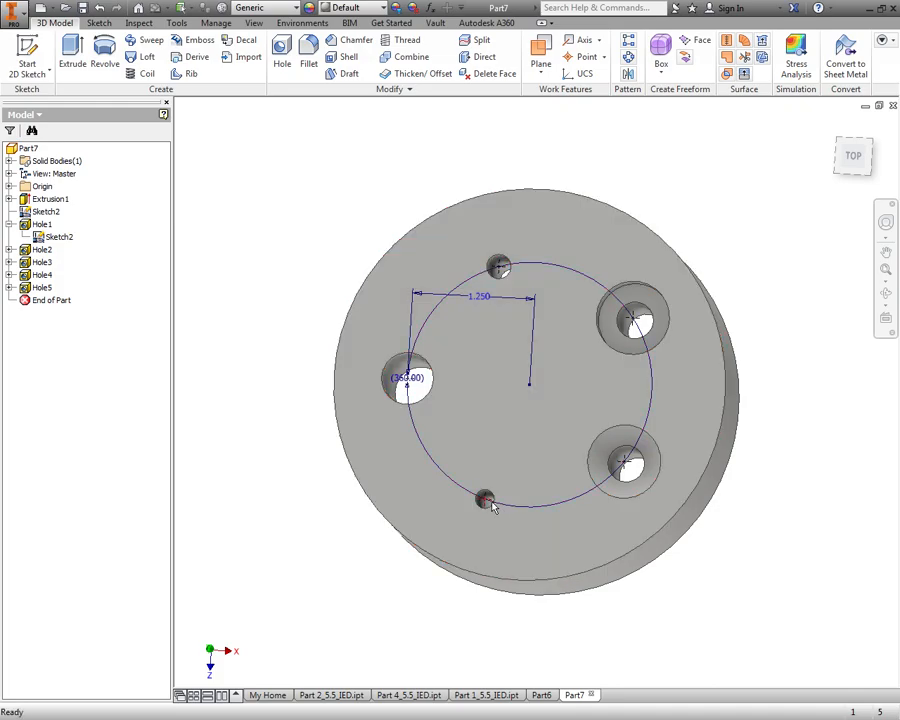
click(485, 500)
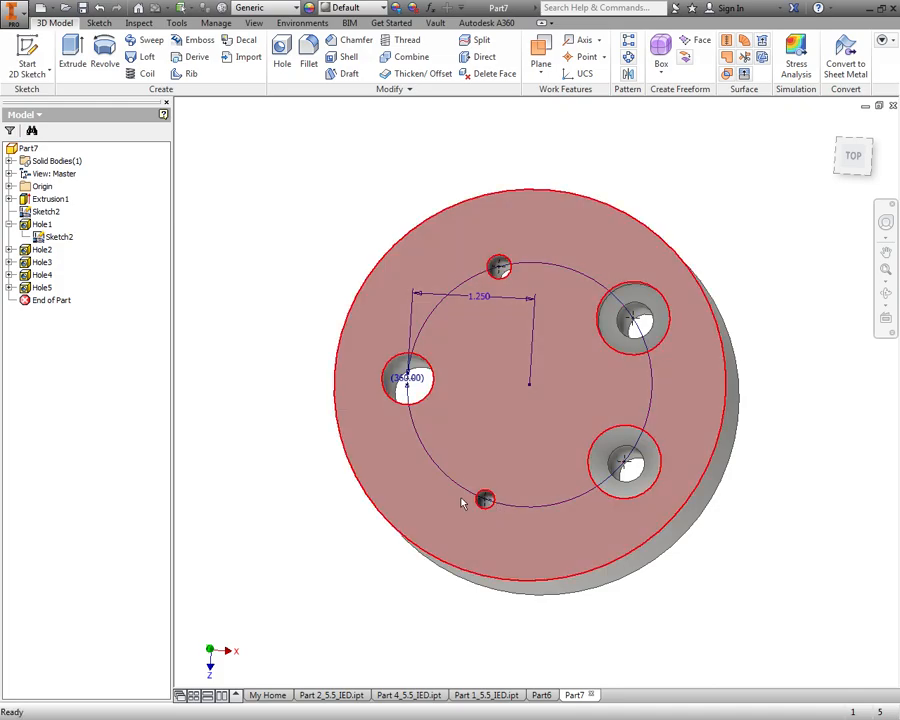
- Hide Sketch2's bolt-circle points so only the cylinder with five holes shows
click(318, 328)
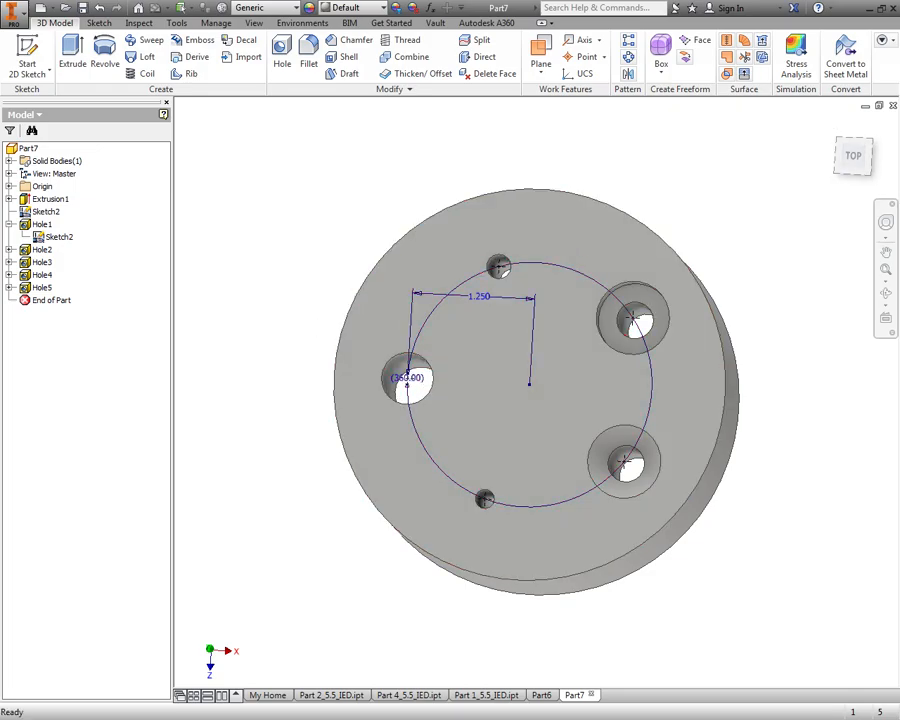
click(57, 237)
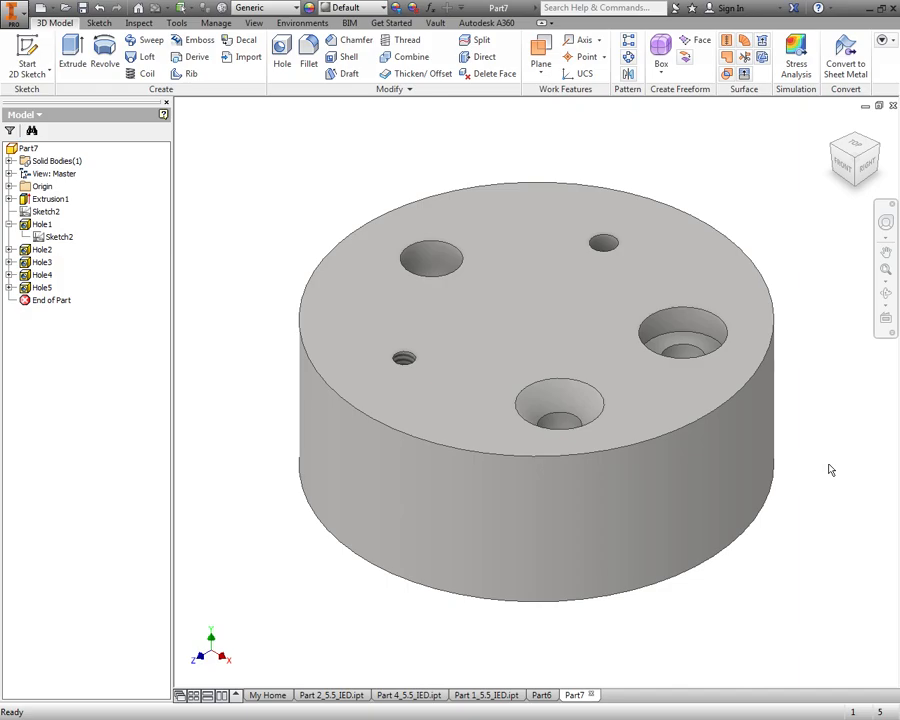
mouse_move(828, 461)
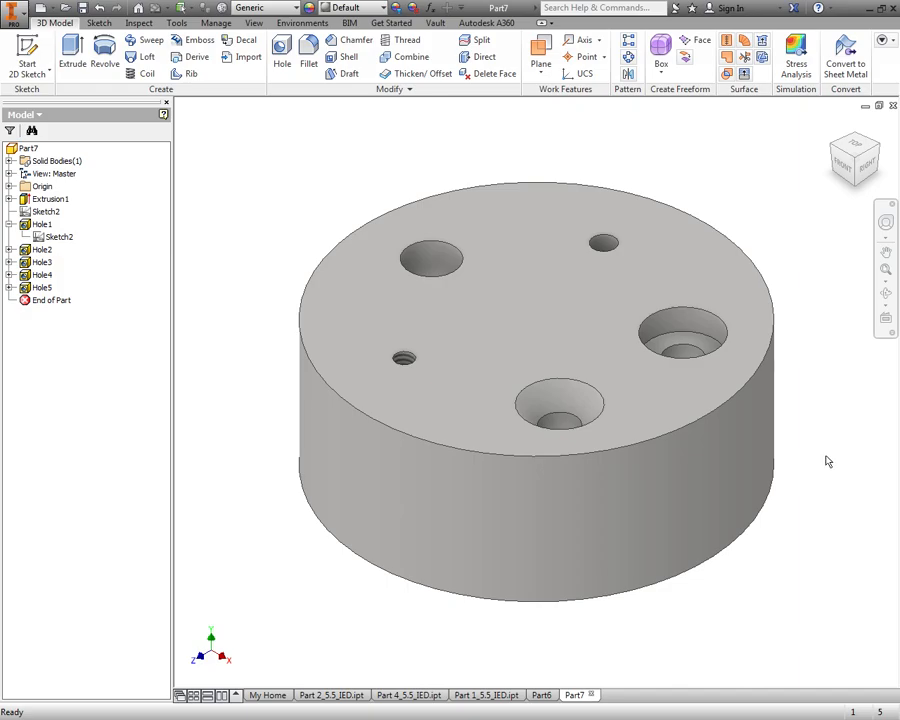